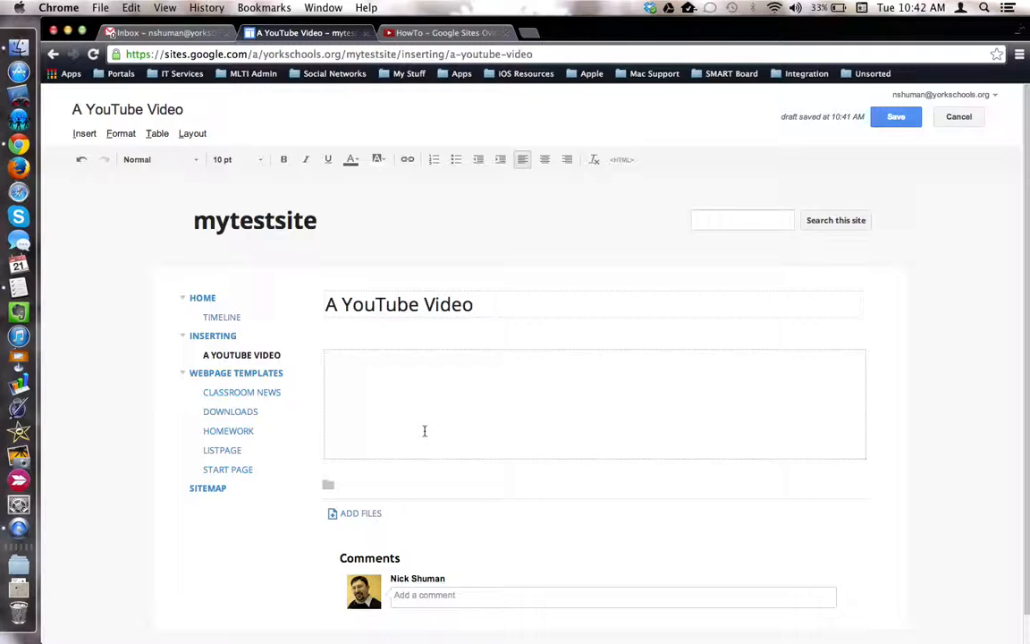
- Copy the youtu.be share link of the 'HowTo - Google Sites Overview' YouTube video
click(425, 431)
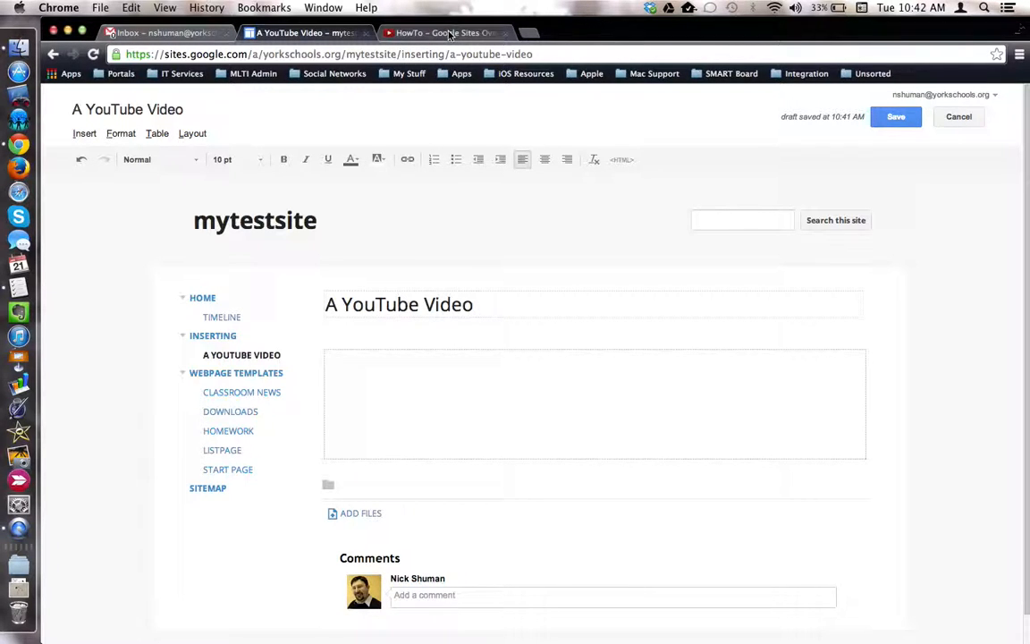
click(445, 33)
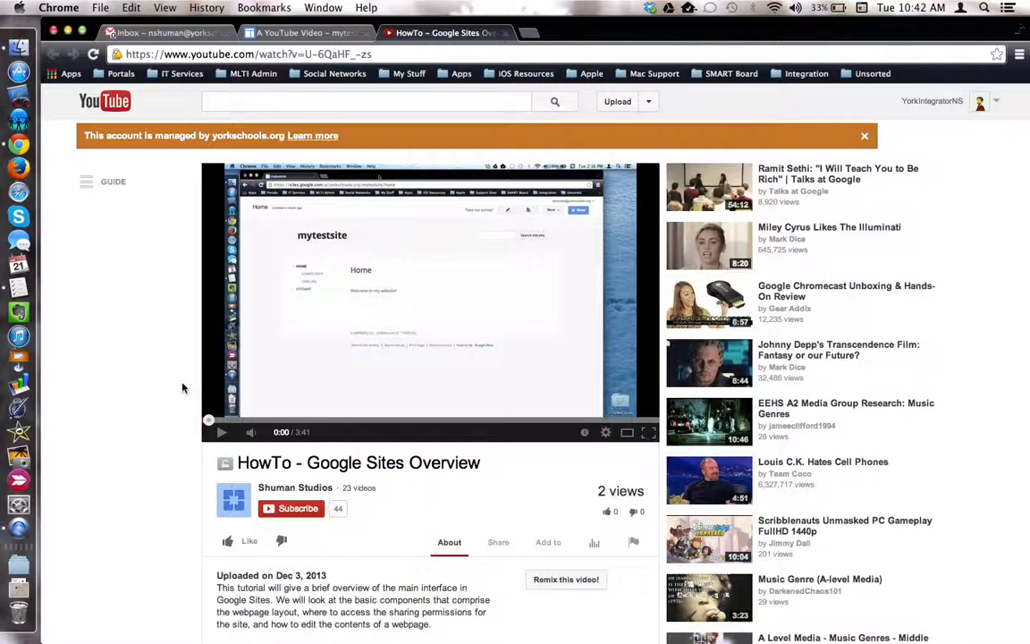
scroll(down, 3)
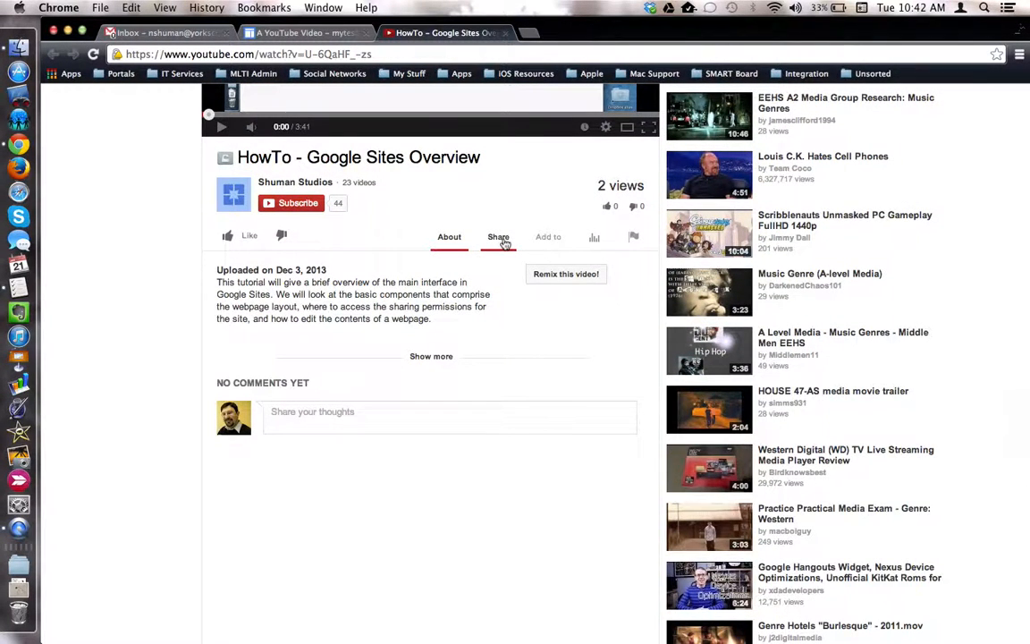
click(498, 236)
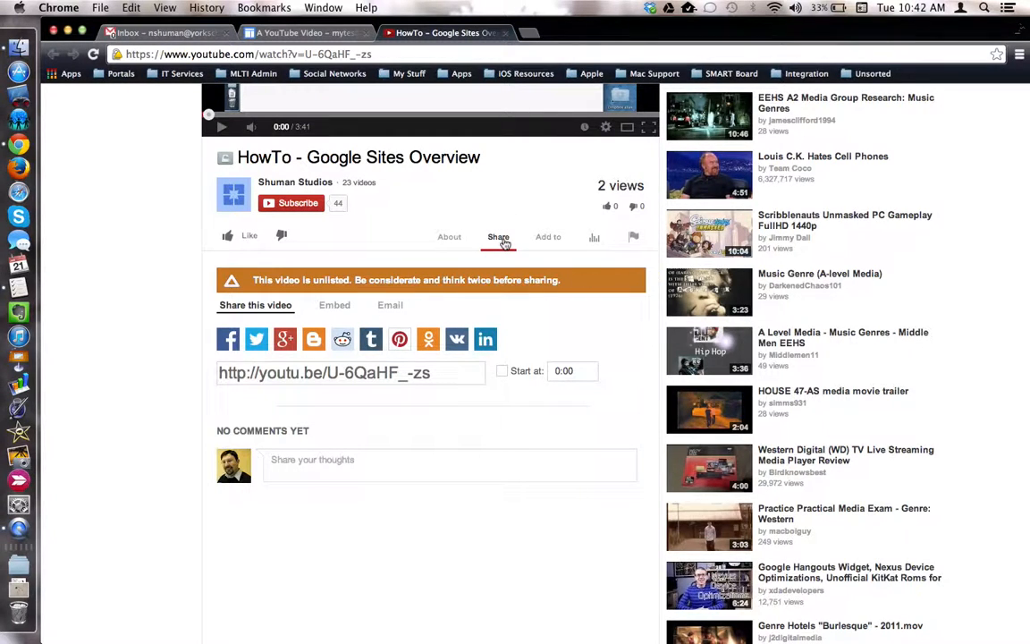
click(348, 373)
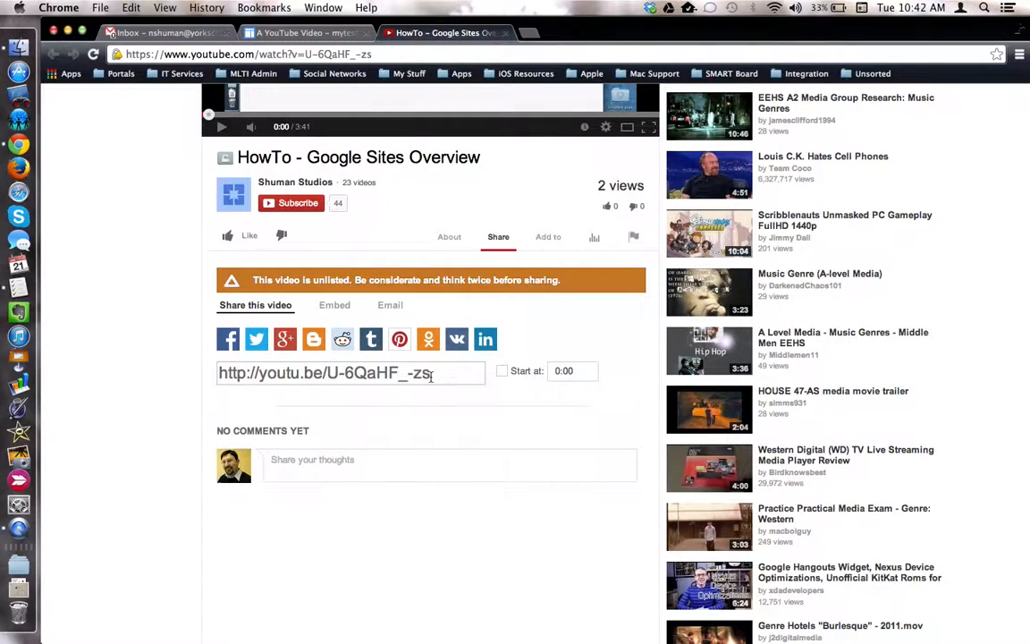
triple_click(351, 372)
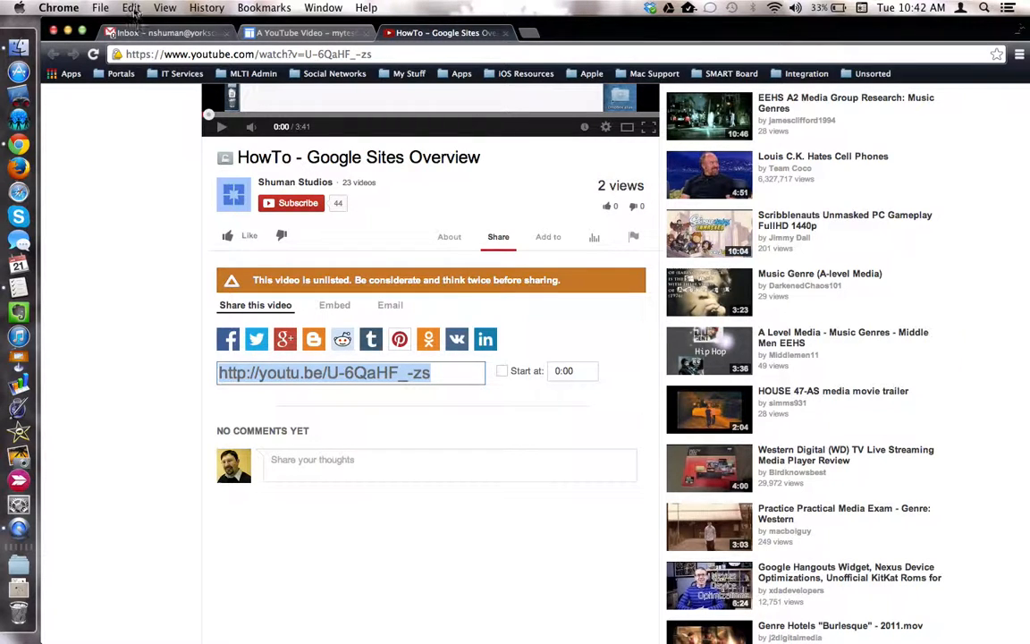
click(130, 7)
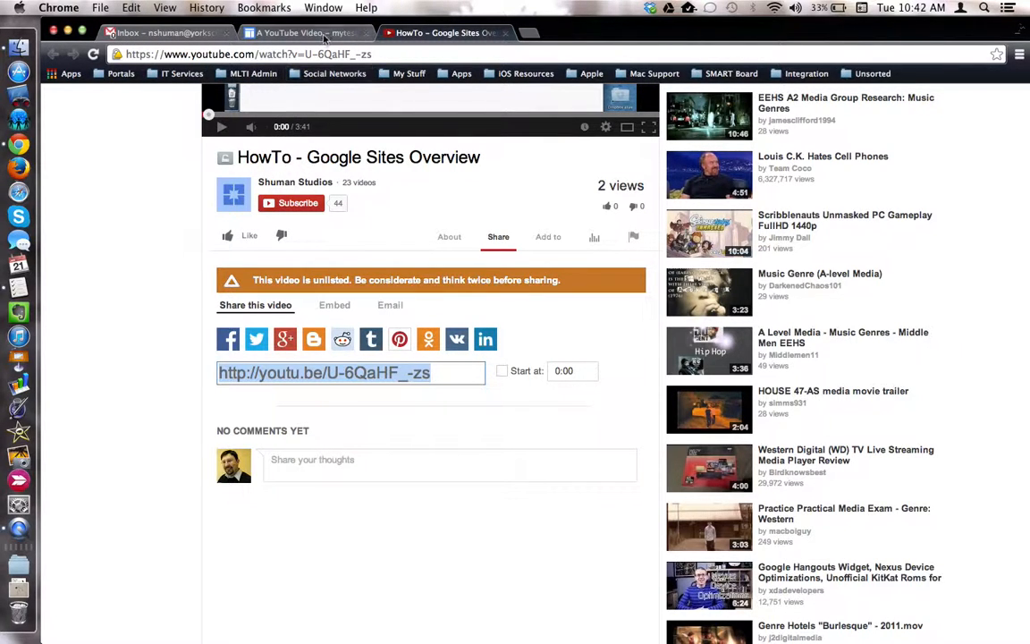
- Back in Sites, open the Insert YouTube Video dialog from the Insert menu
click(304, 33)
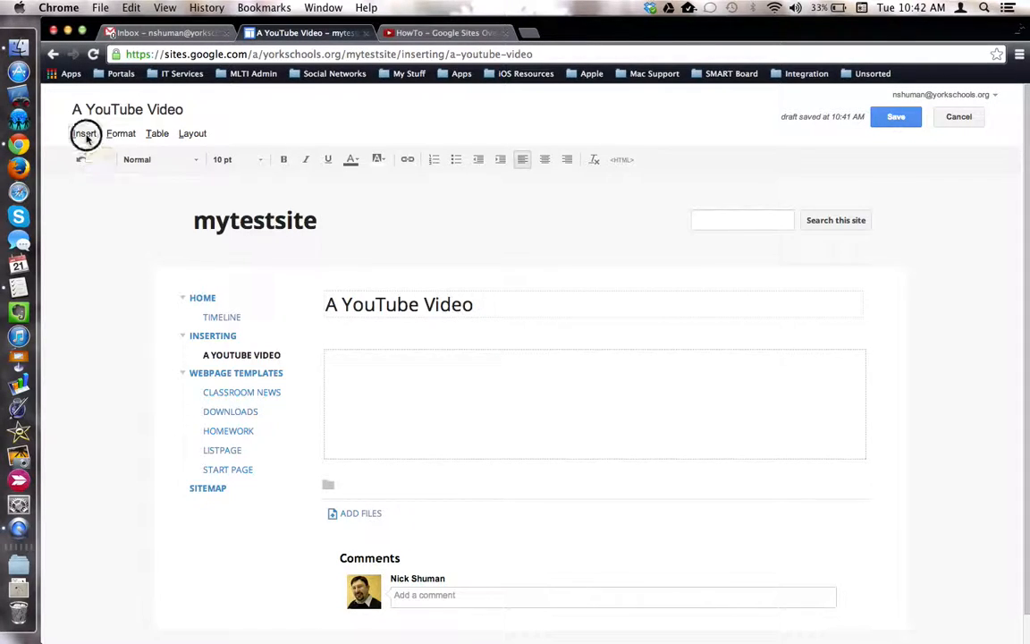
click(84, 133)
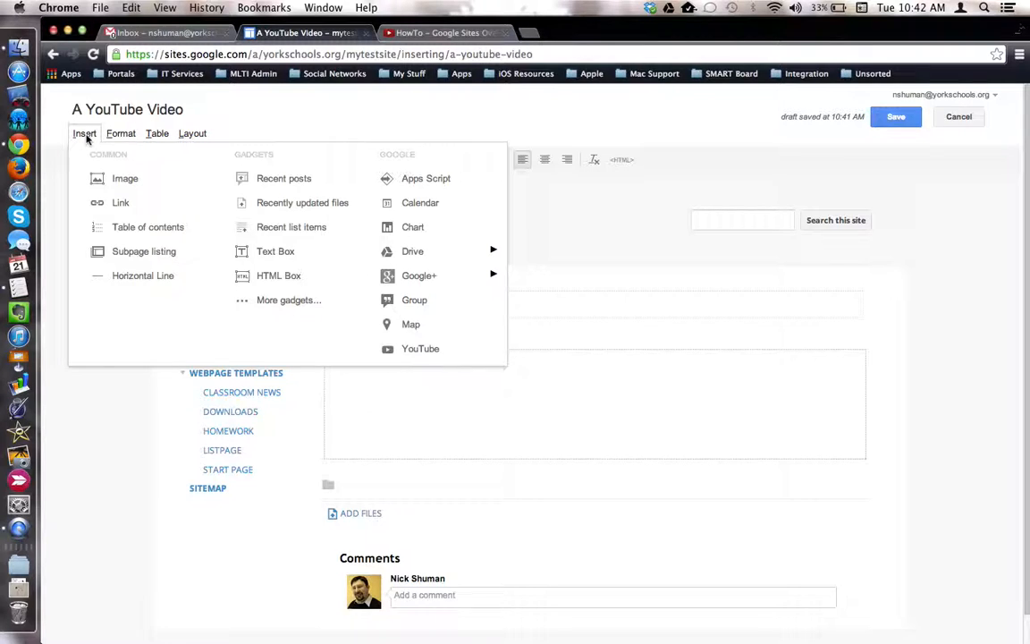
mouse_move(412, 154)
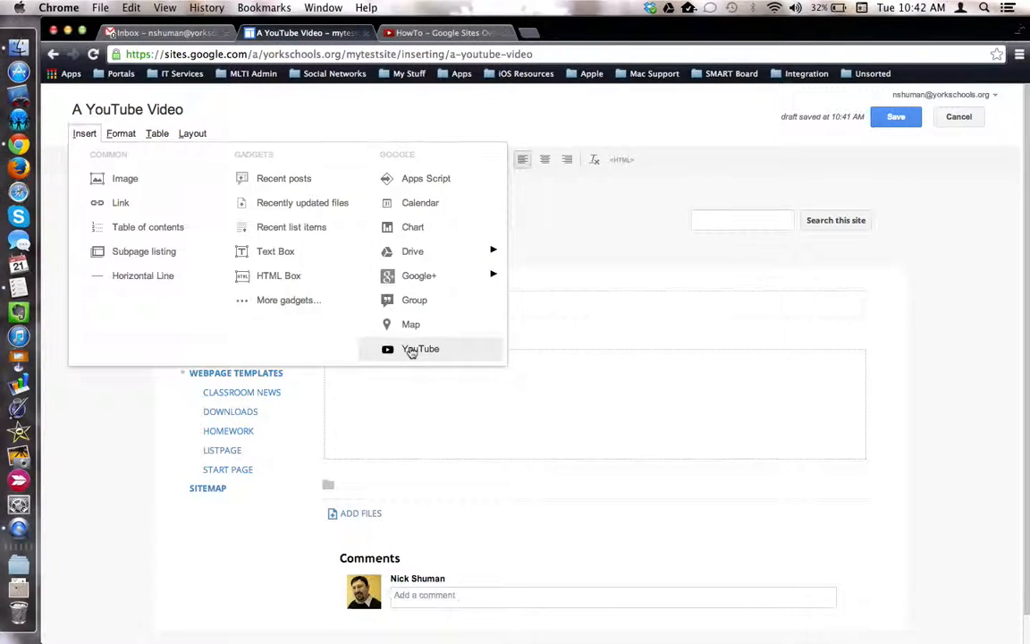
click(420, 349)
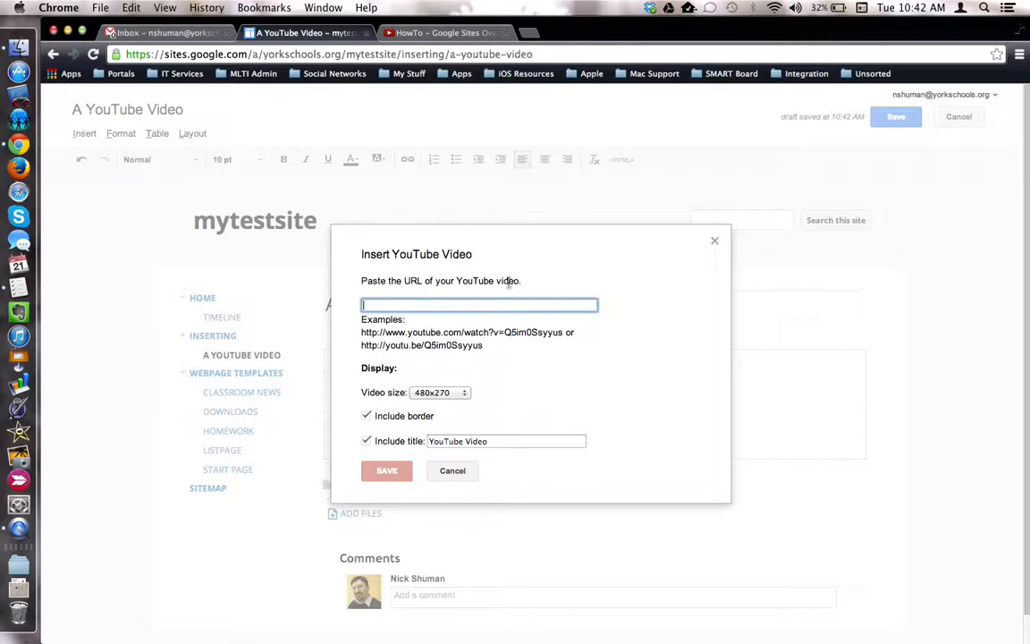
mouse_move(524, 288)
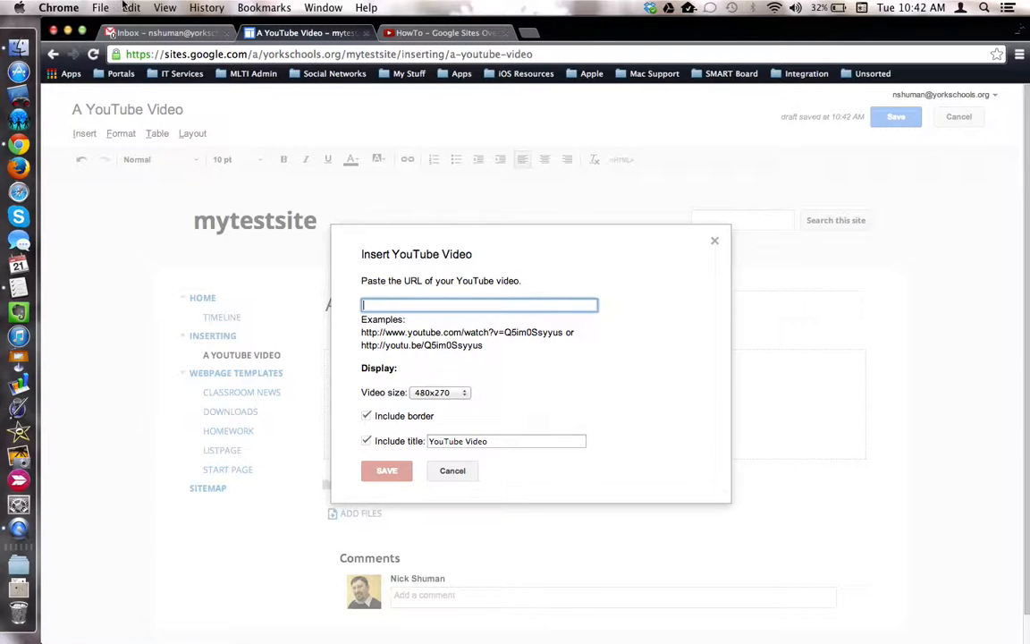
- Paste the share link and insert the video at 480x270 with border and title
click(131, 7)
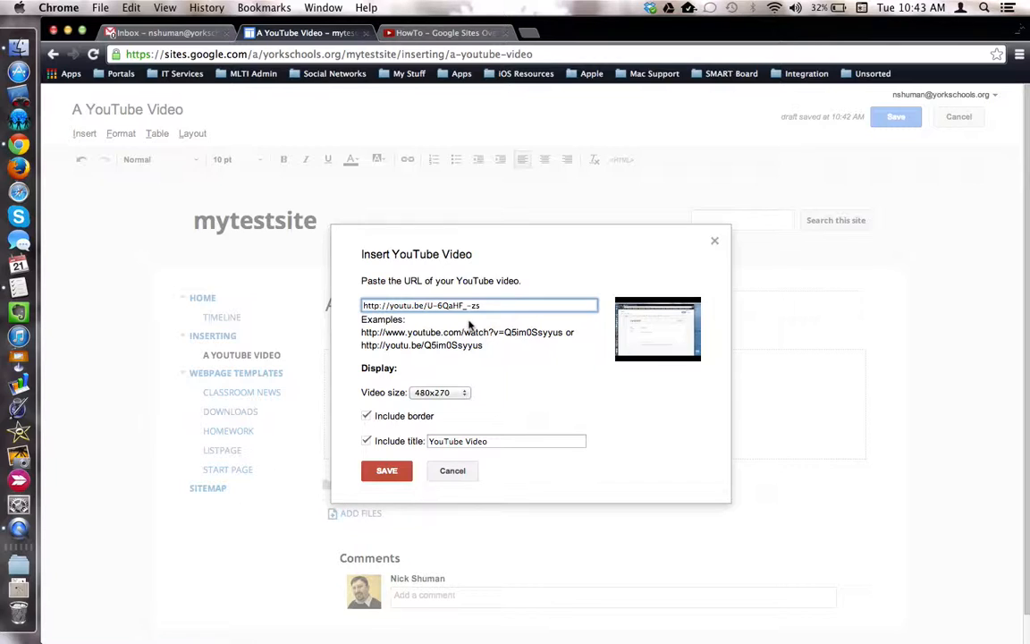
mouse_move(659, 378)
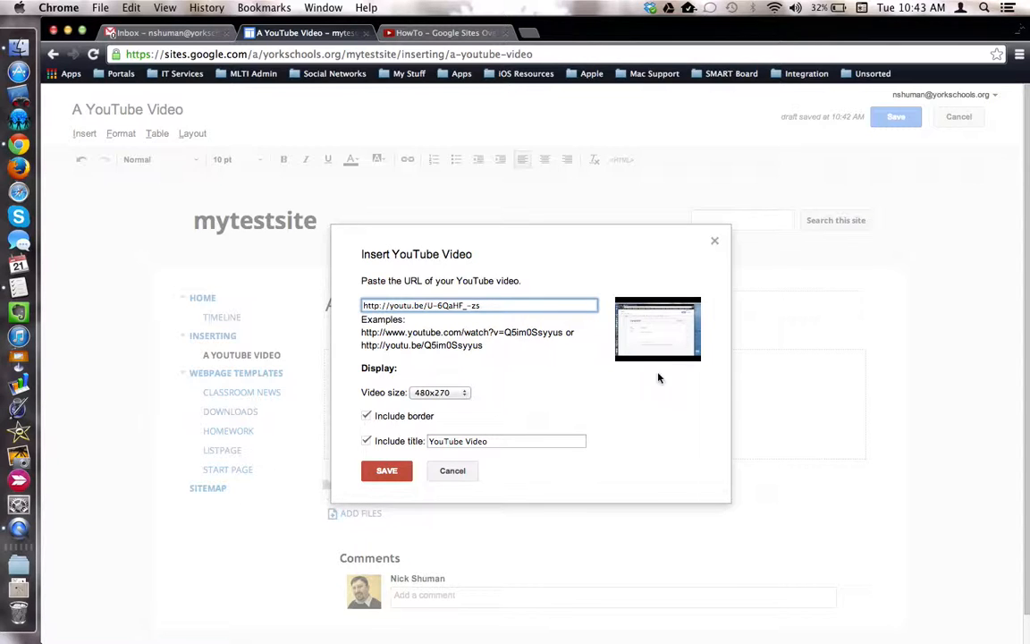
mouse_move(652, 314)
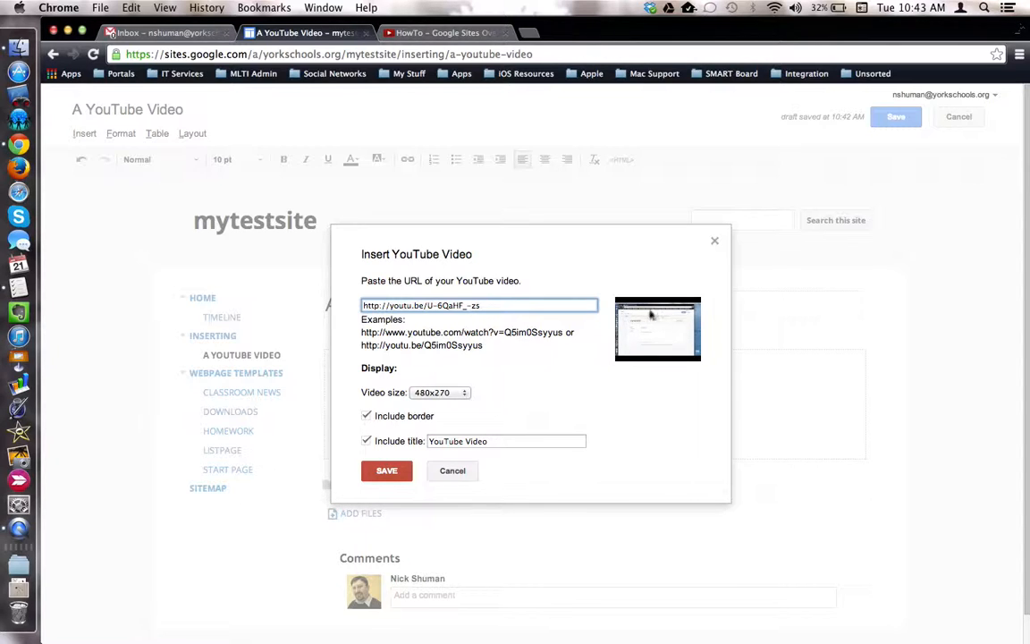
mouse_move(382, 402)
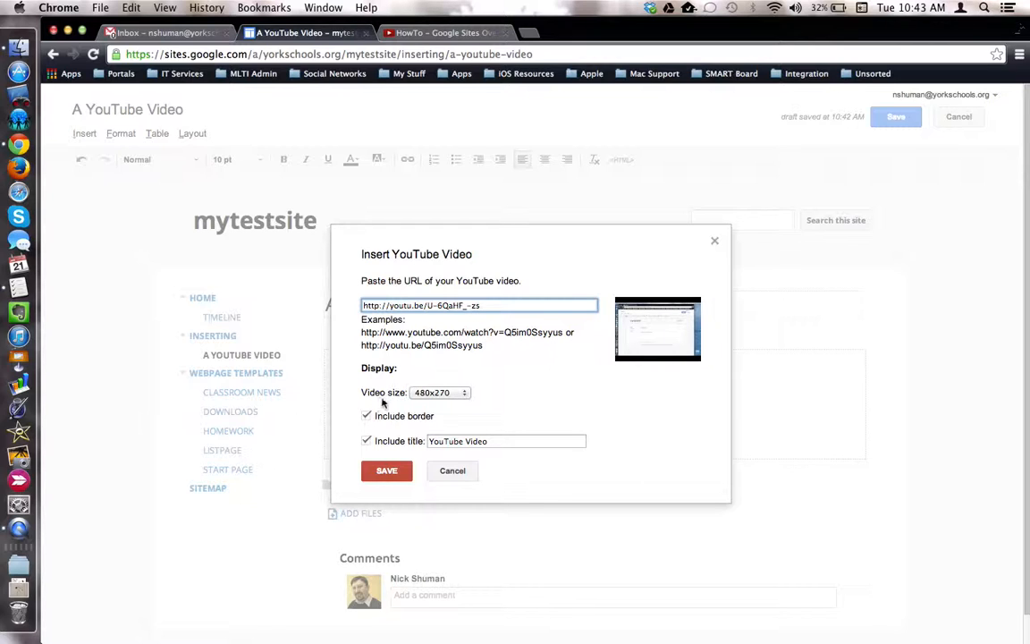
click(439, 391)
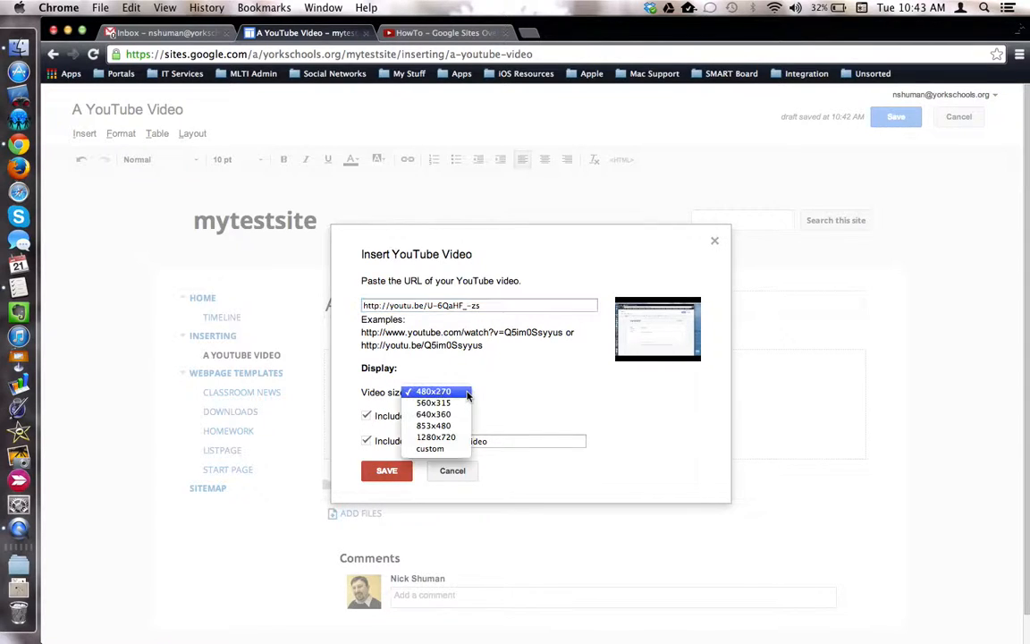
click(434, 391)
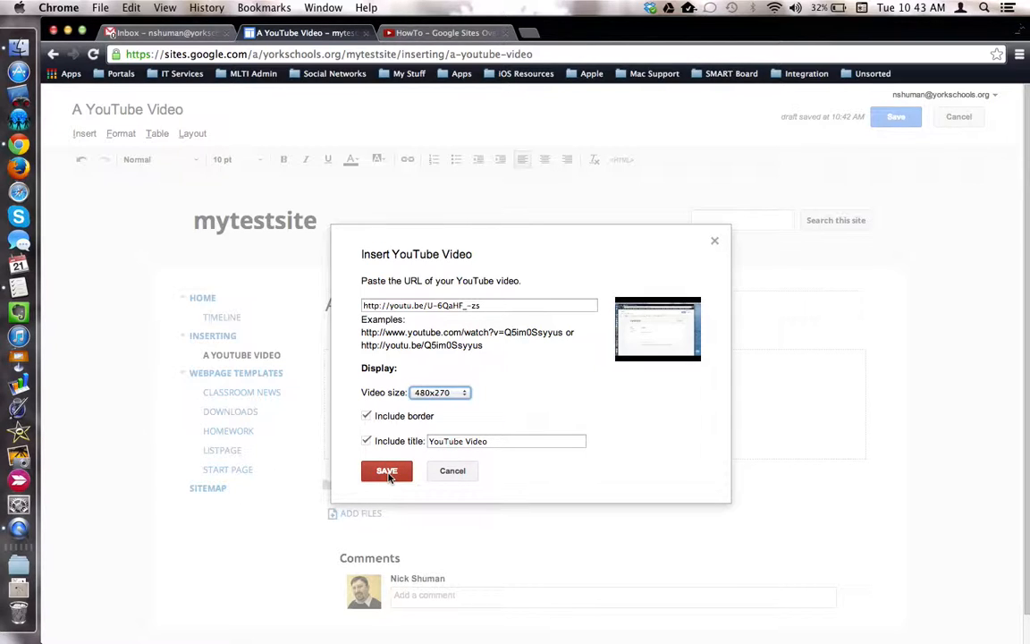
click(386, 471)
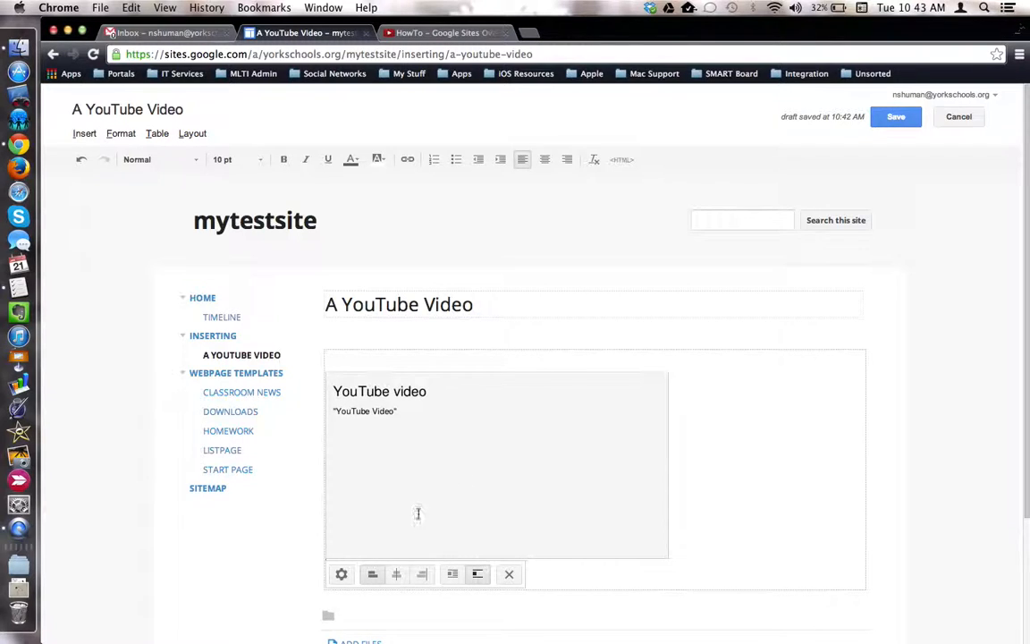
mouse_move(396, 574)
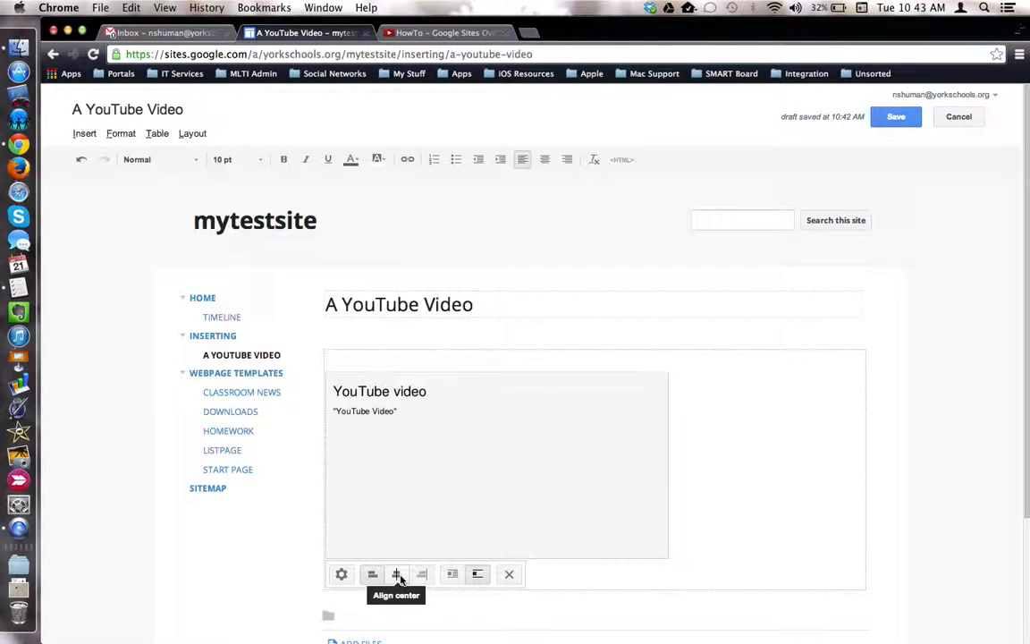
mouse_move(453, 574)
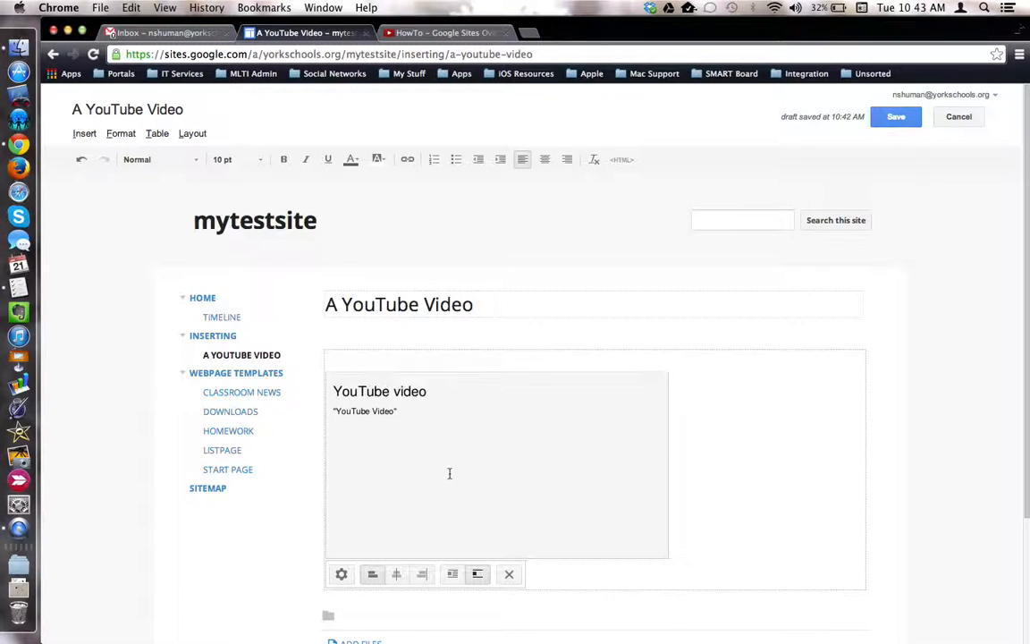
mouse_move(341, 574)
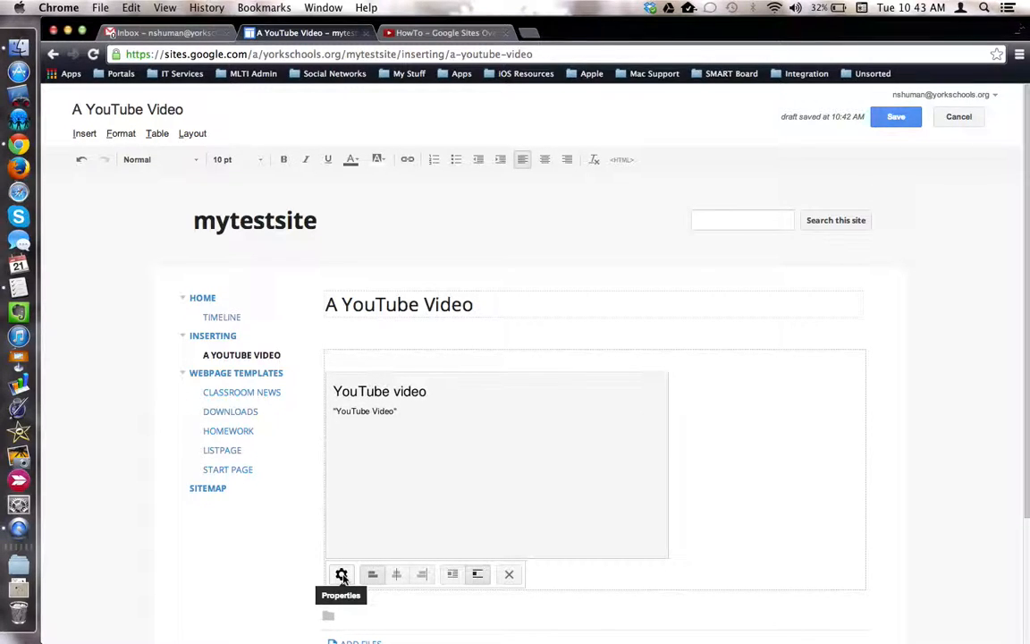
- Check the embedded video's properties and close them without changes
click(341, 574)
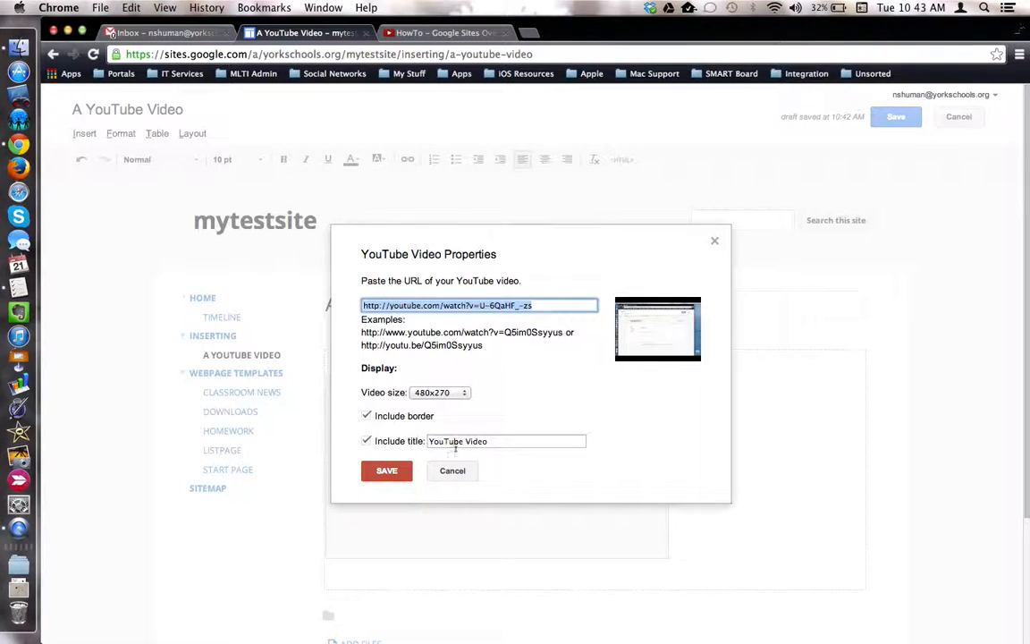
click(386, 470)
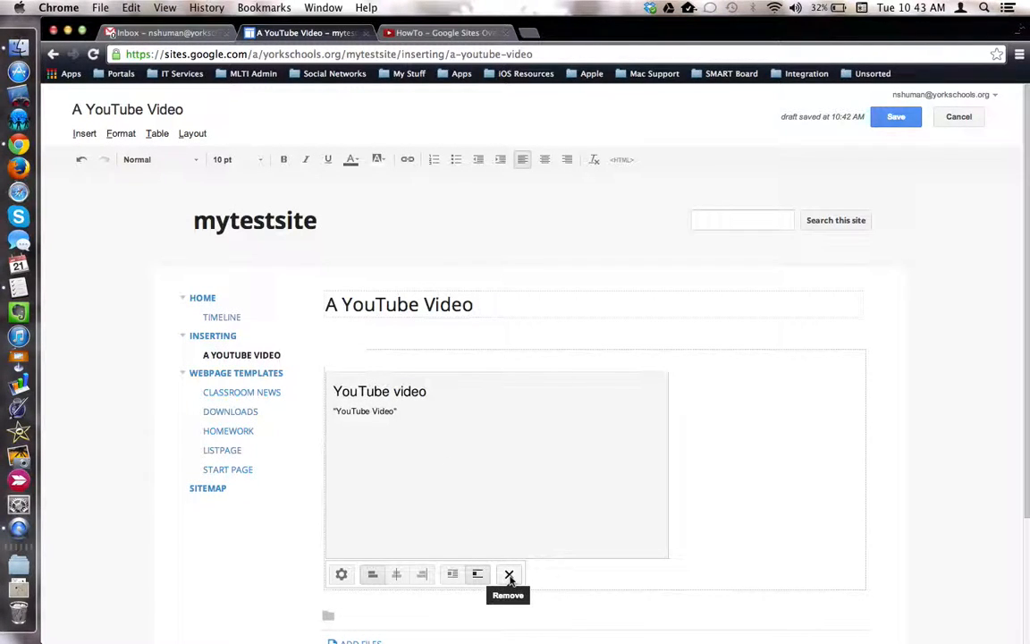
mouse_move(396, 574)
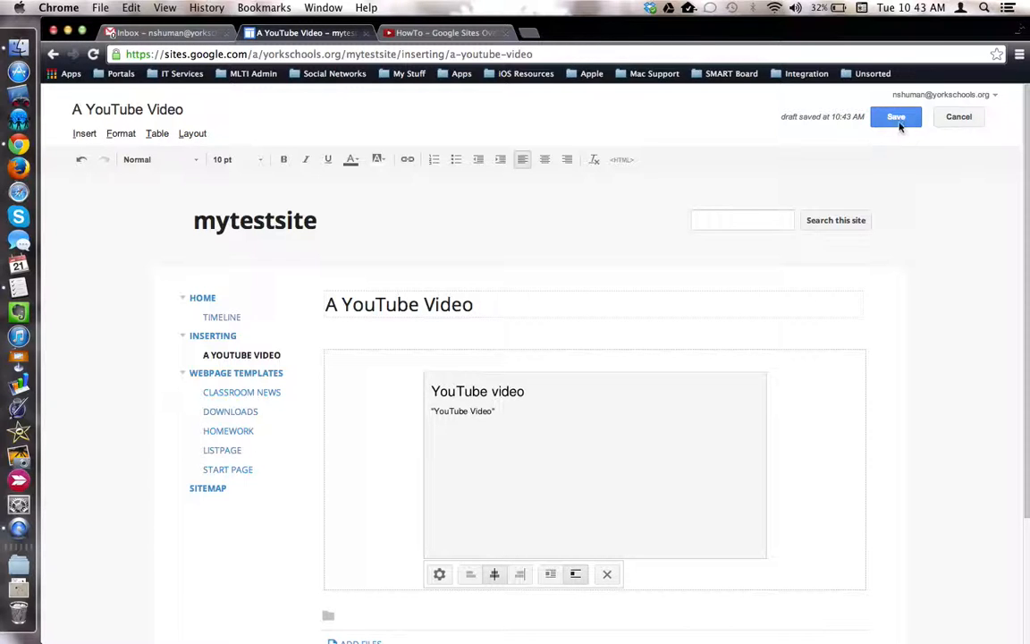
- Save the 'A YouTube Video' page with the embedded video
click(895, 116)
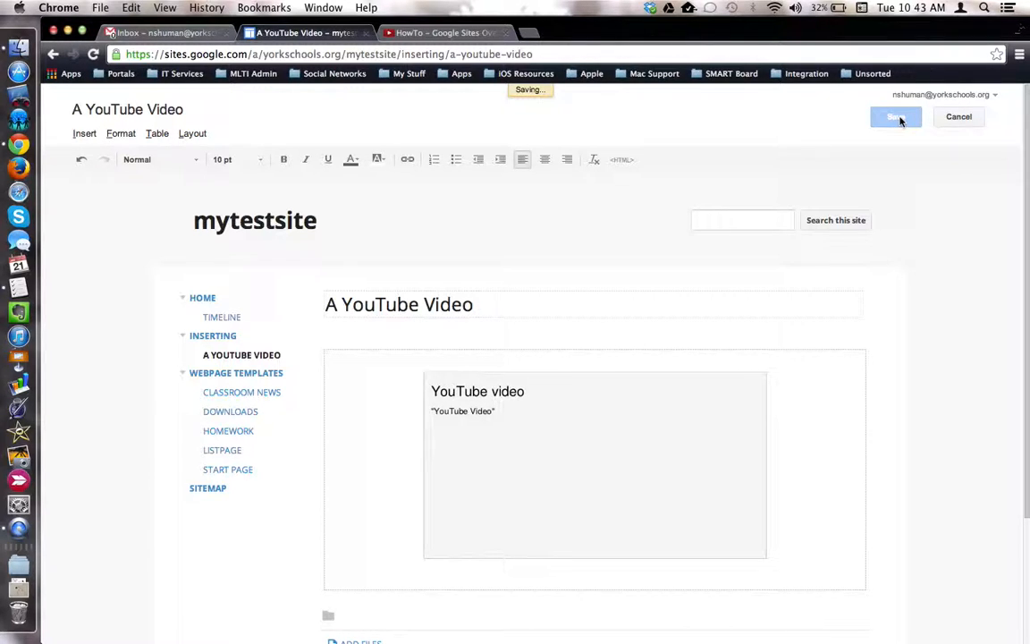
click(894, 117)
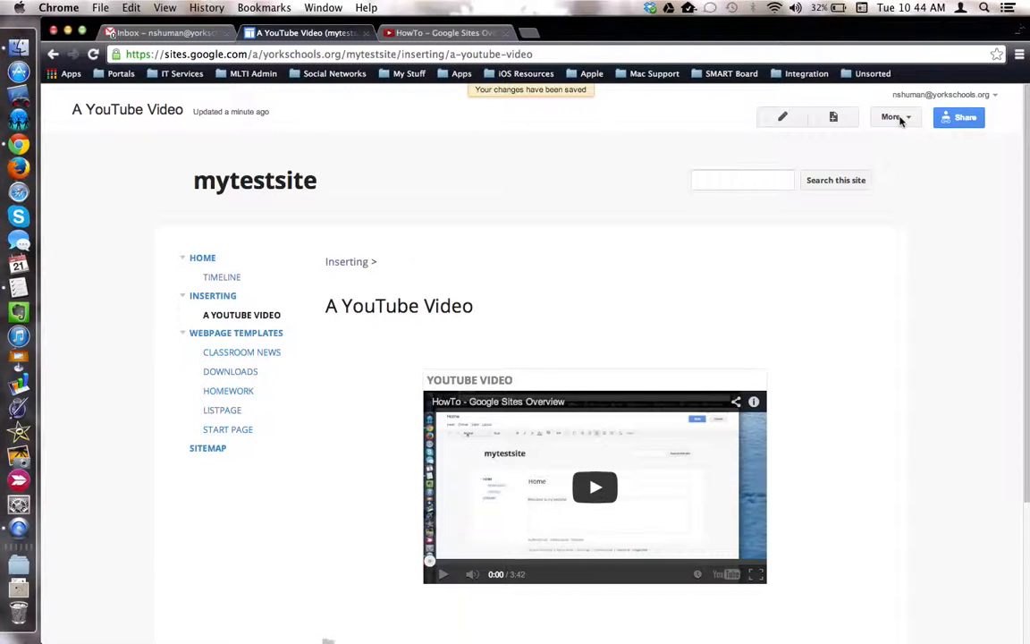
mouse_move(594, 487)
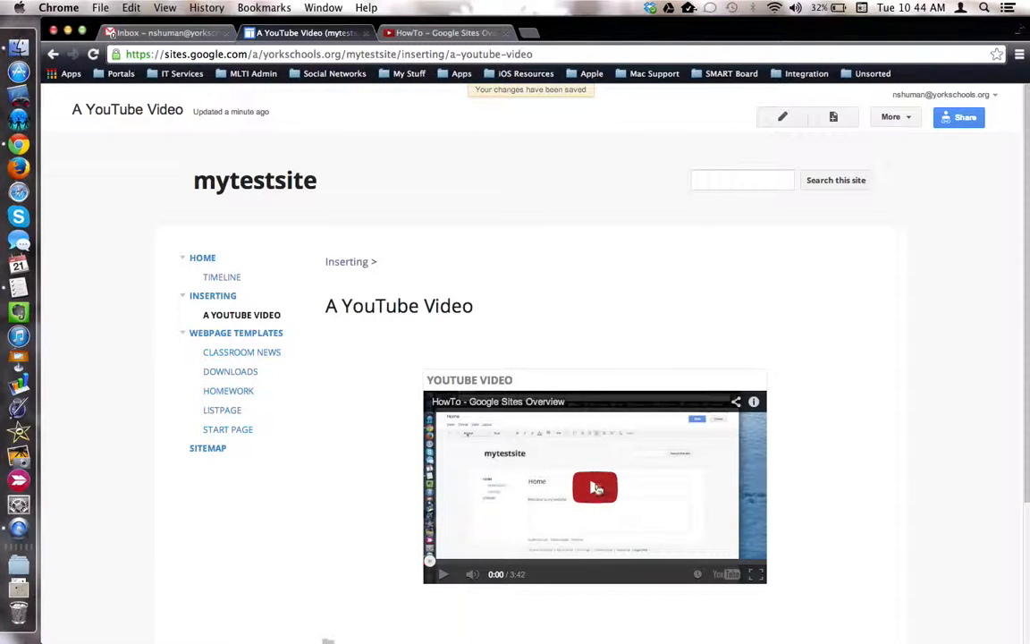
mouse_move(593, 489)
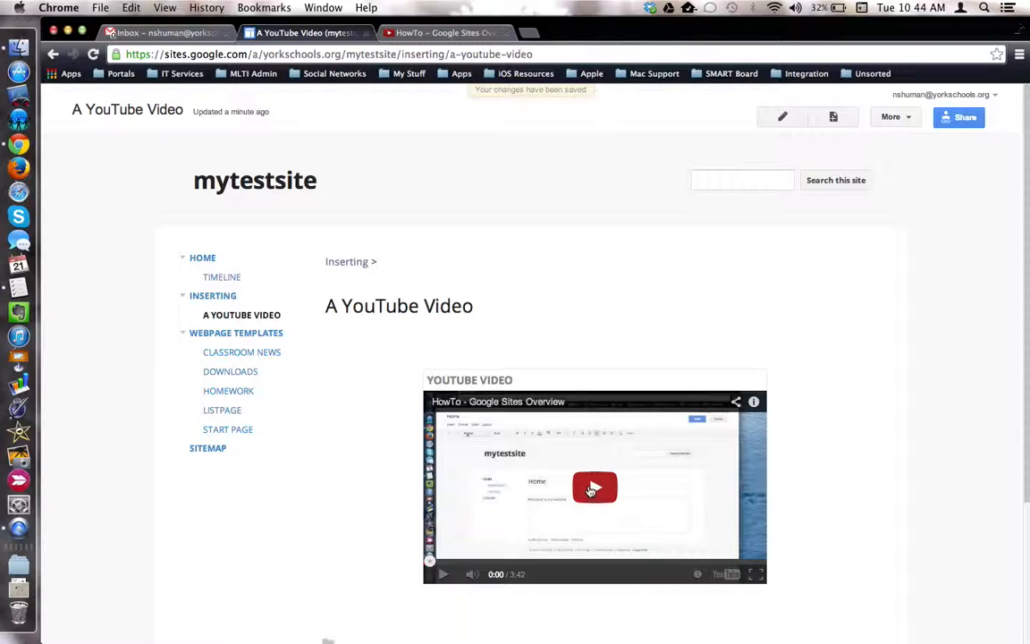